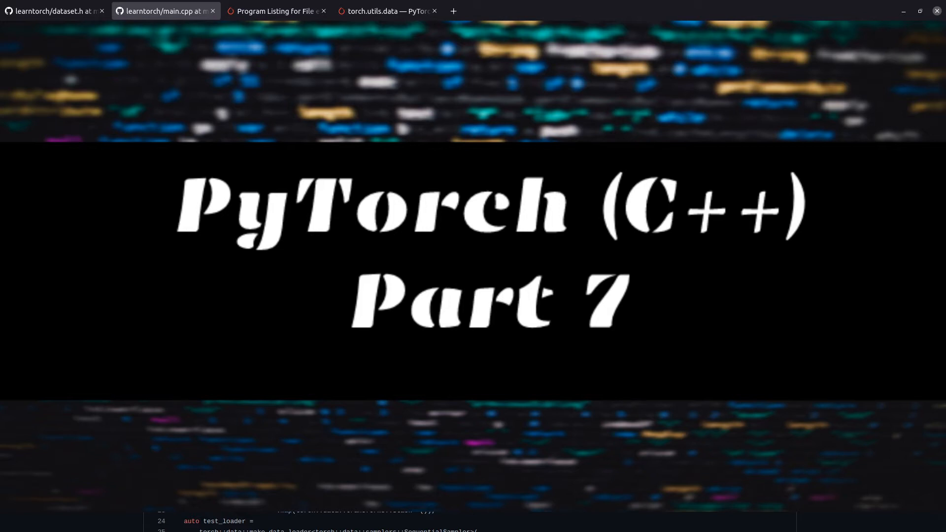
- Switch browser tabs, scroll down the code, and clear the training-loop highlight
click(165, 10)
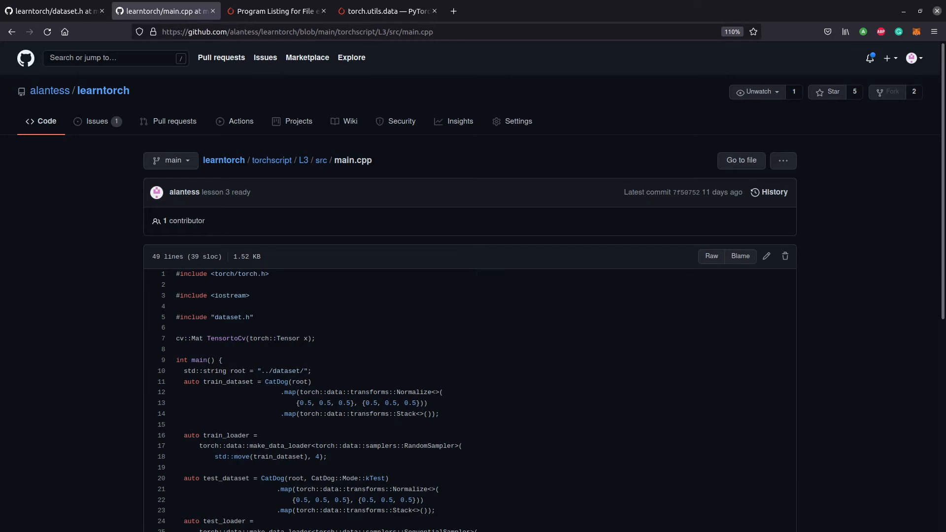
mouse_move(516, 329)
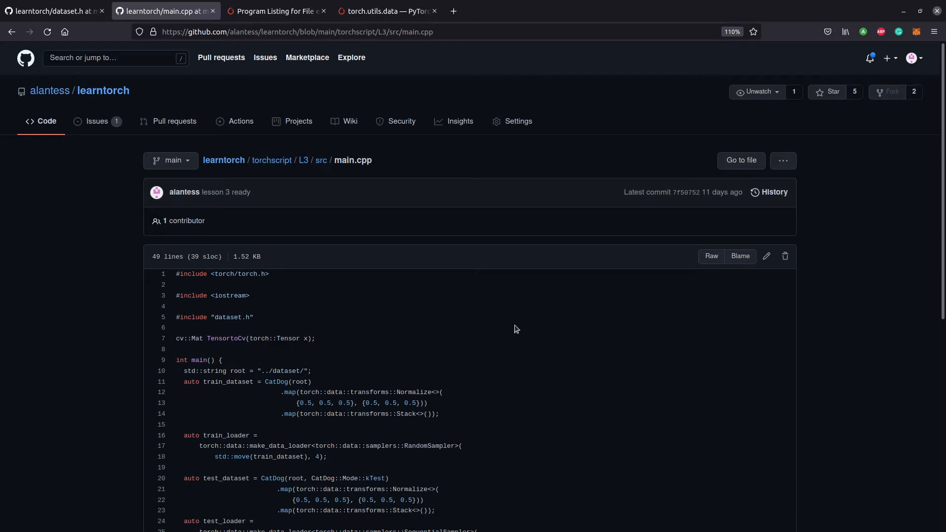
scroll(down, 3)
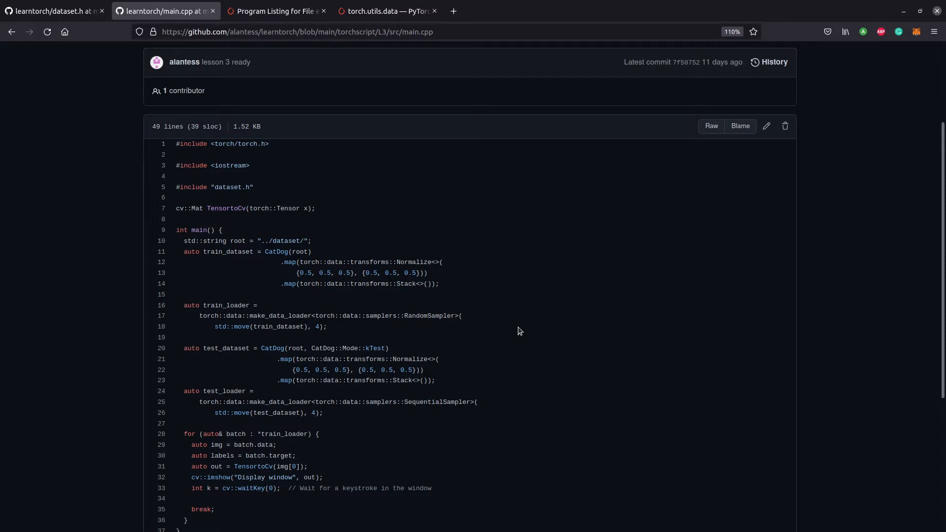
mouse_move(542, 336)
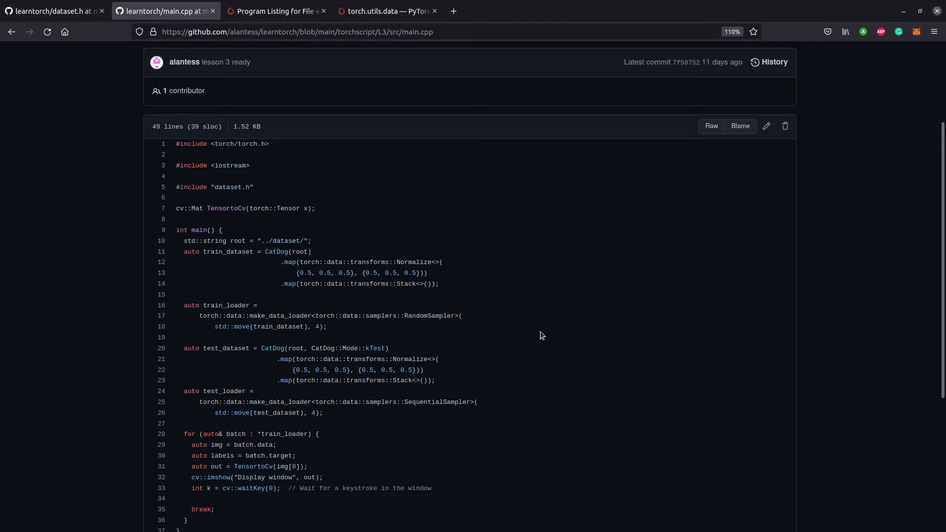
scroll(down, 3)
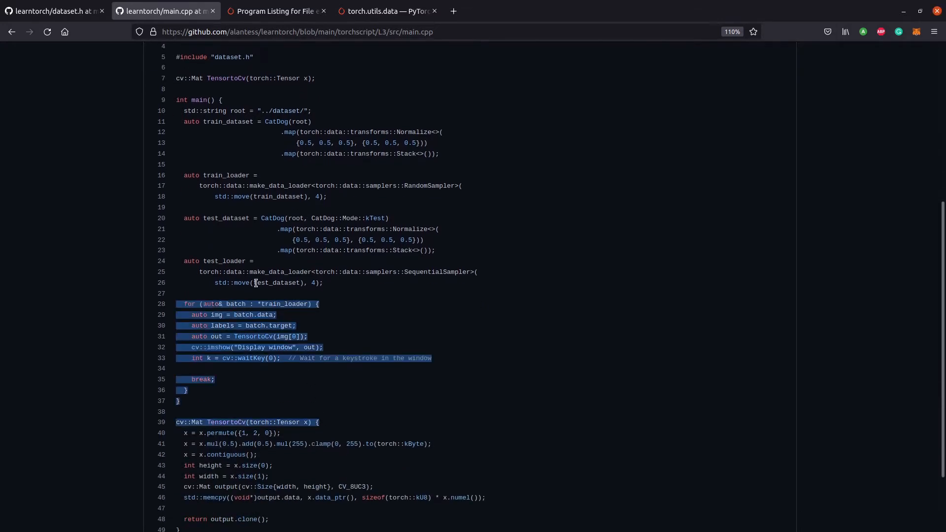
click(178, 185)
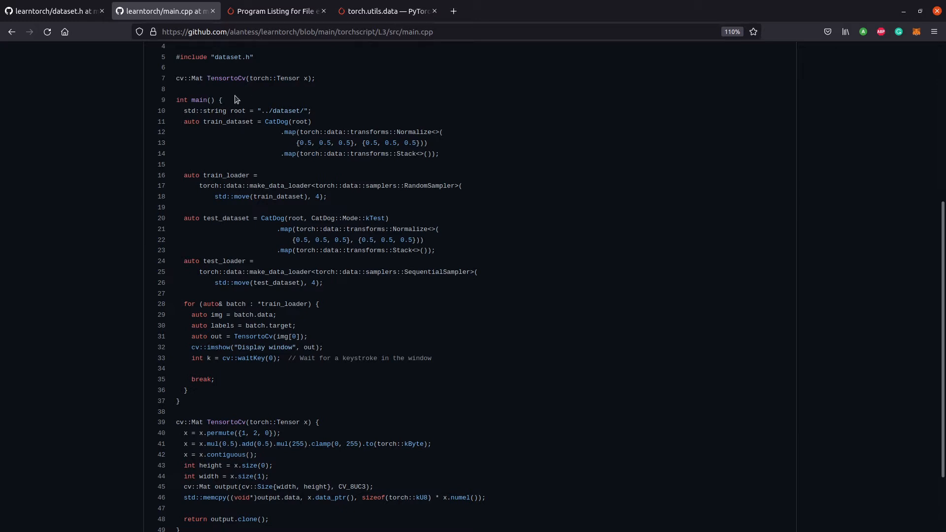
mouse_move(346, 203)
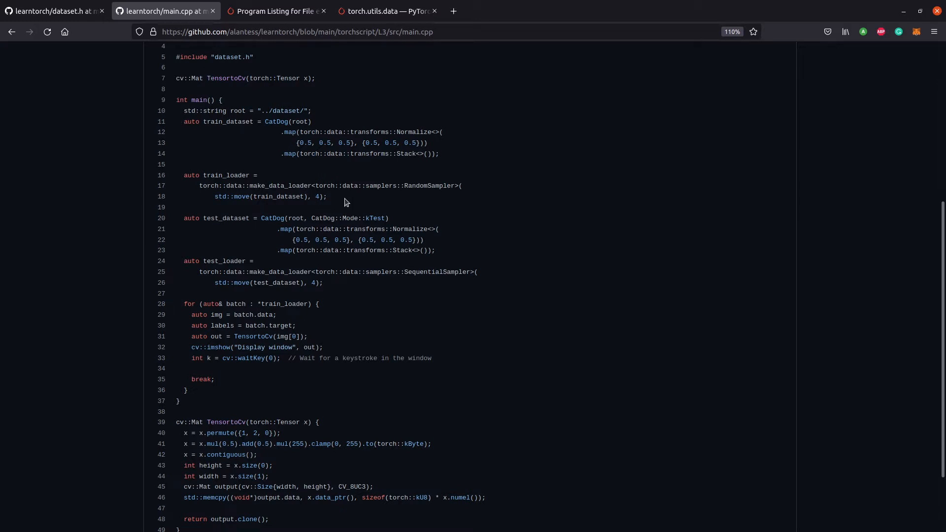
- Highlight the Normalize and Stack transforms and the word 'batch', then scroll to CatDog
drag(338, 143, 439, 153)
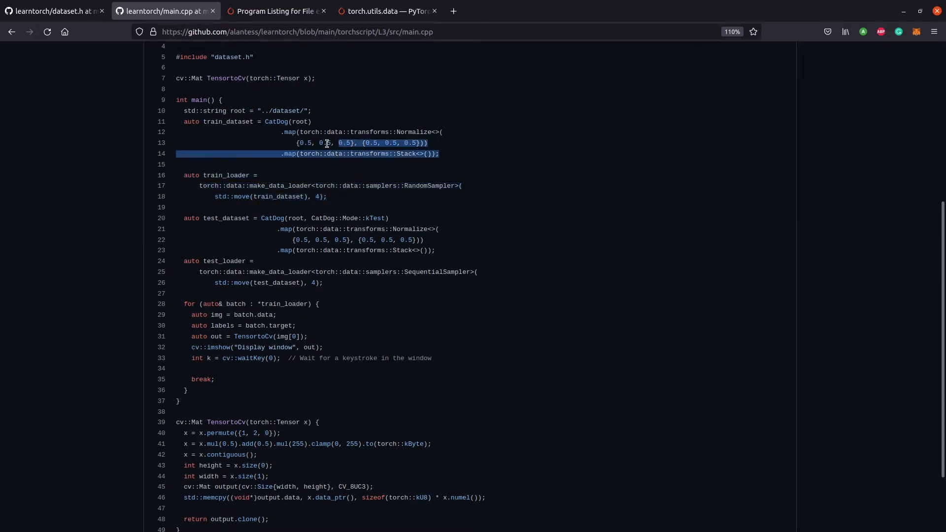
click(365, 251)
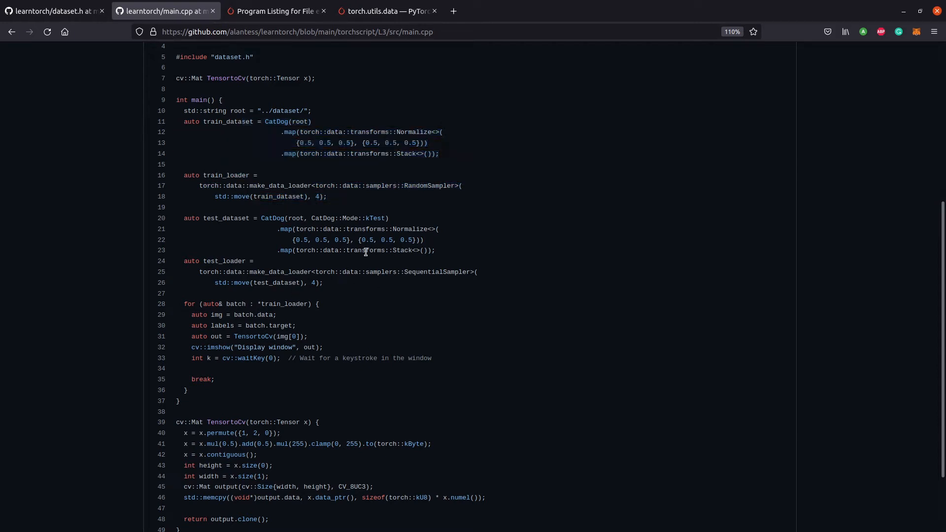
double_click(199, 315)
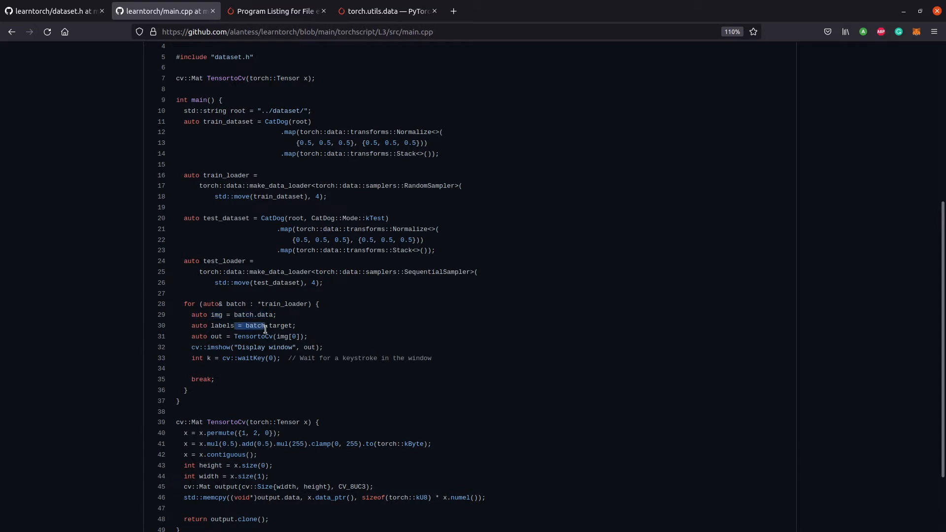
mouse_move(306, 321)
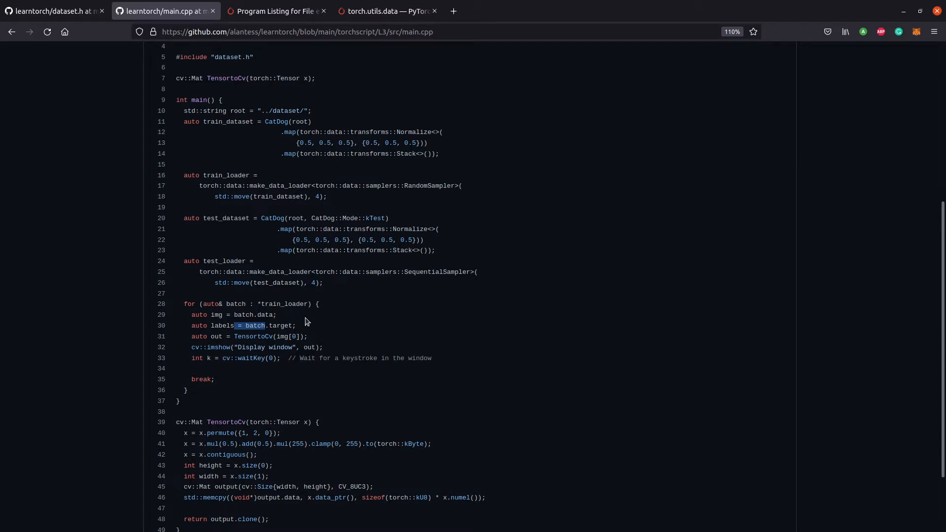
mouse_move(300, 326)
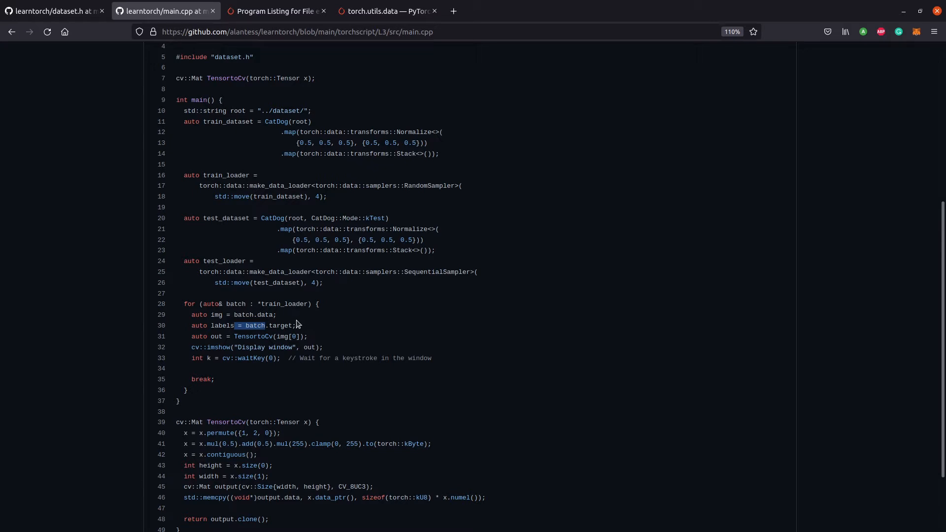
mouse_move(326, 305)
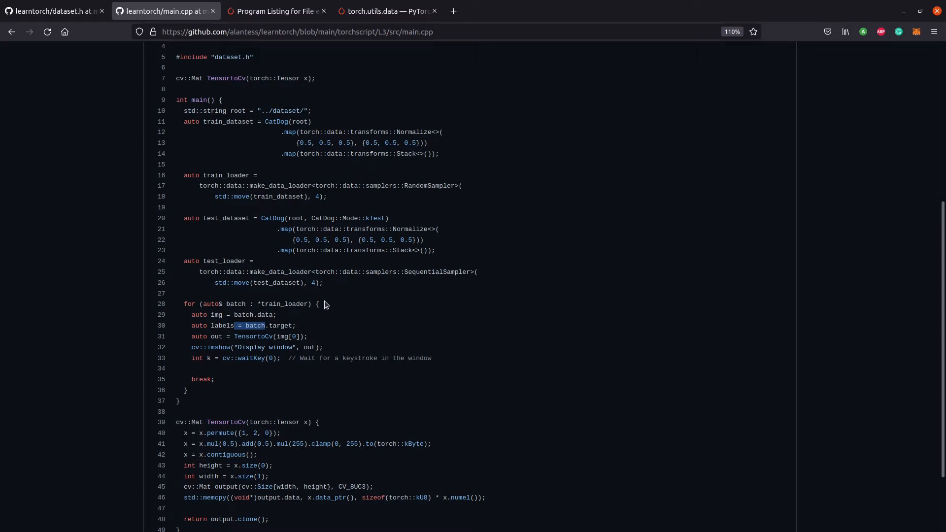
mouse_move(321, 305)
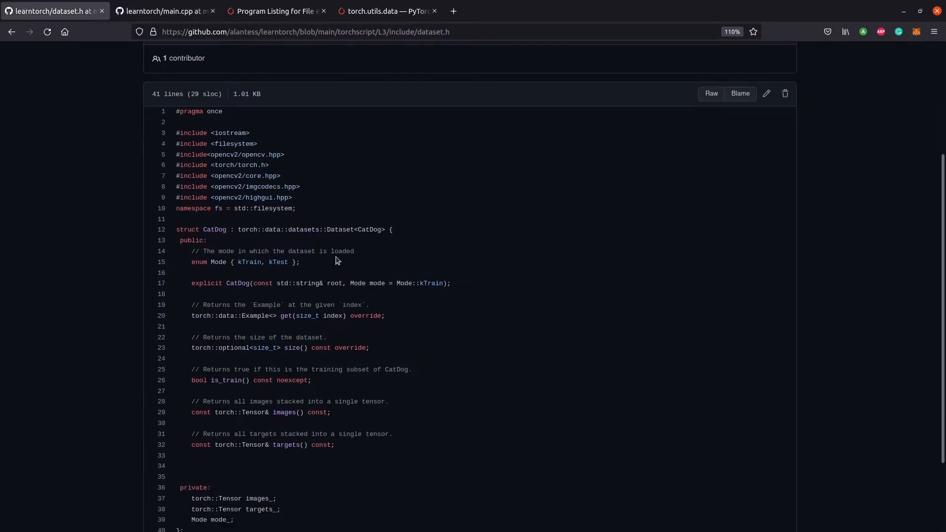
scroll(down, 3)
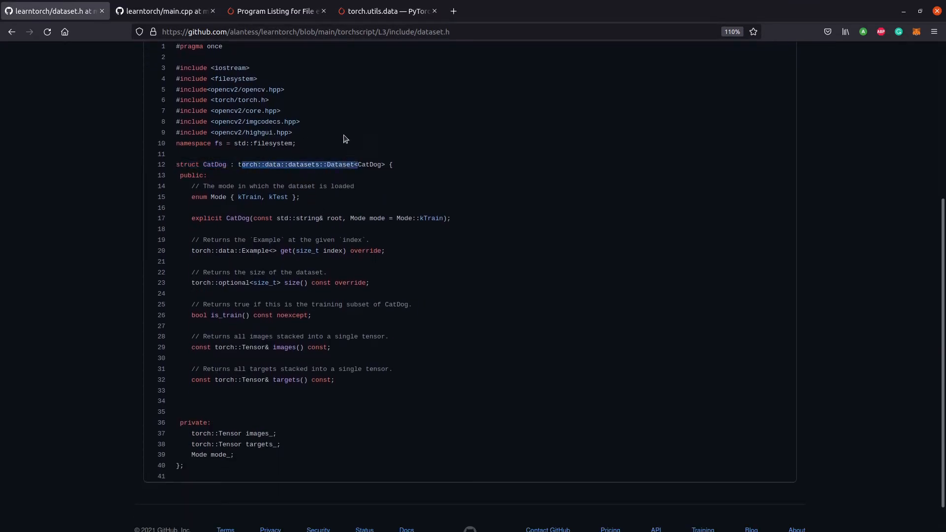
mouse_move(298, 272)
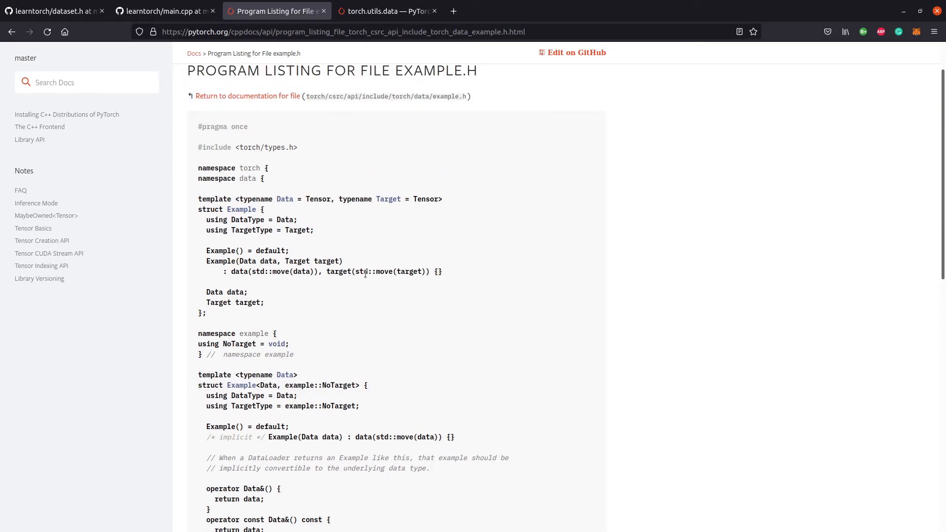
mouse_move(314, 172)
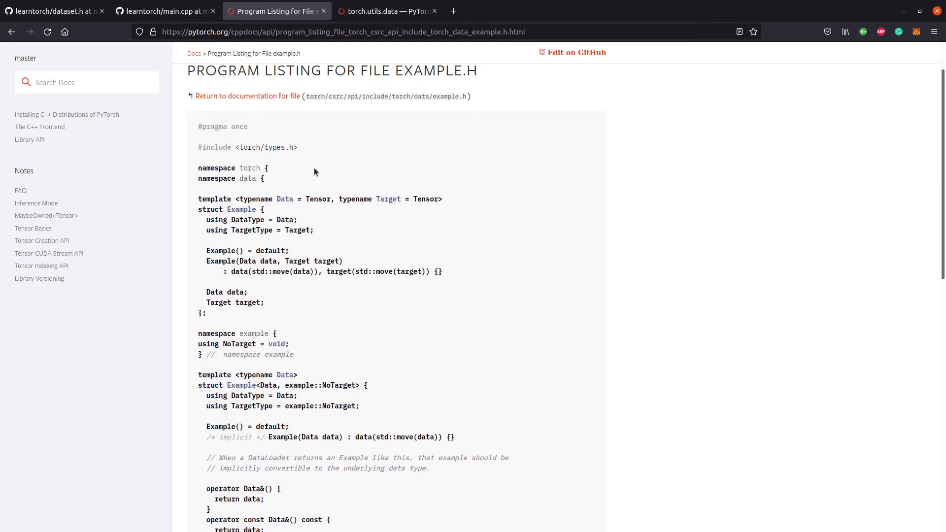
mouse_move(234, 209)
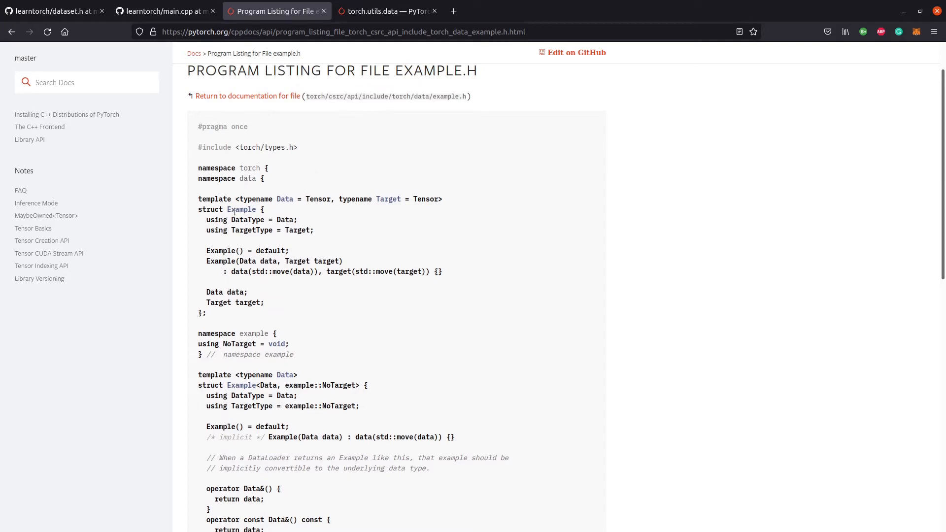
mouse_move(228, 209)
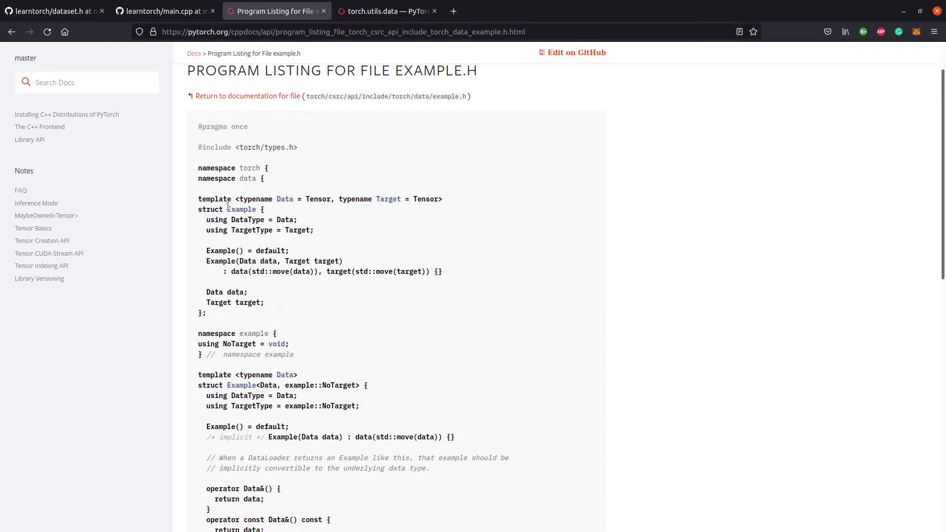
mouse_move(220, 199)
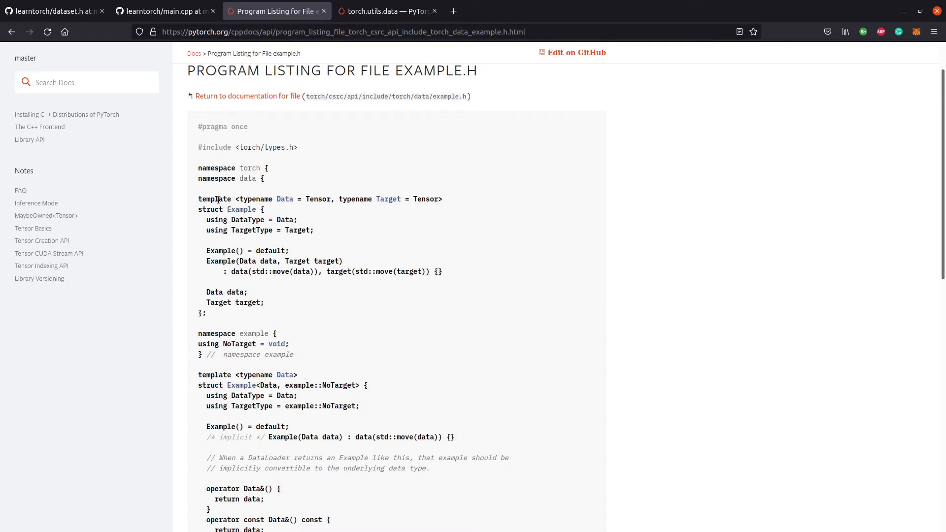
- Highlight a line of the example.h program listing's Example struct
drag(208, 210, 256, 210)
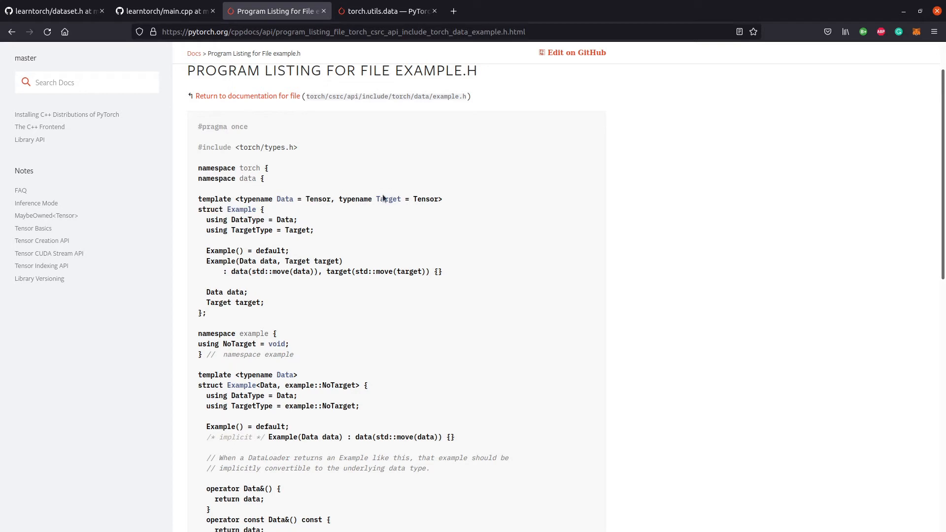
mouse_move(320, 198)
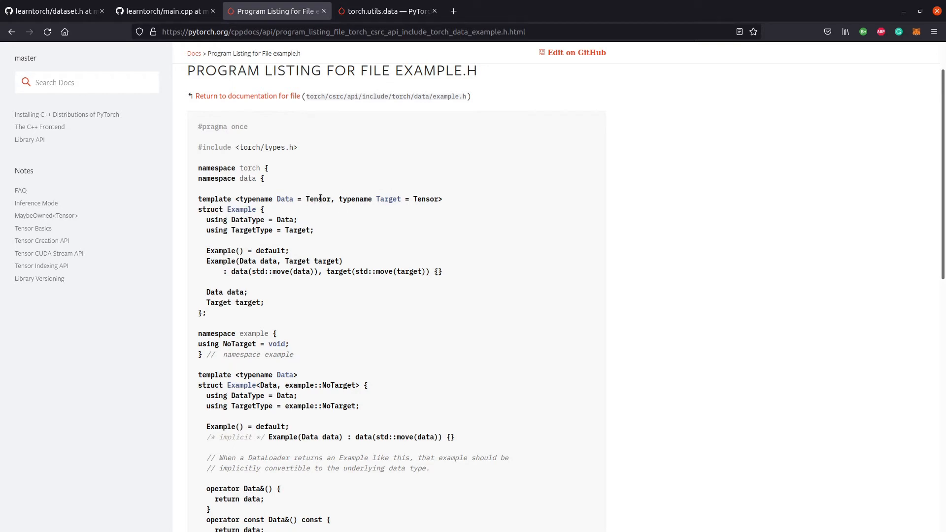
mouse_move(211, 96)
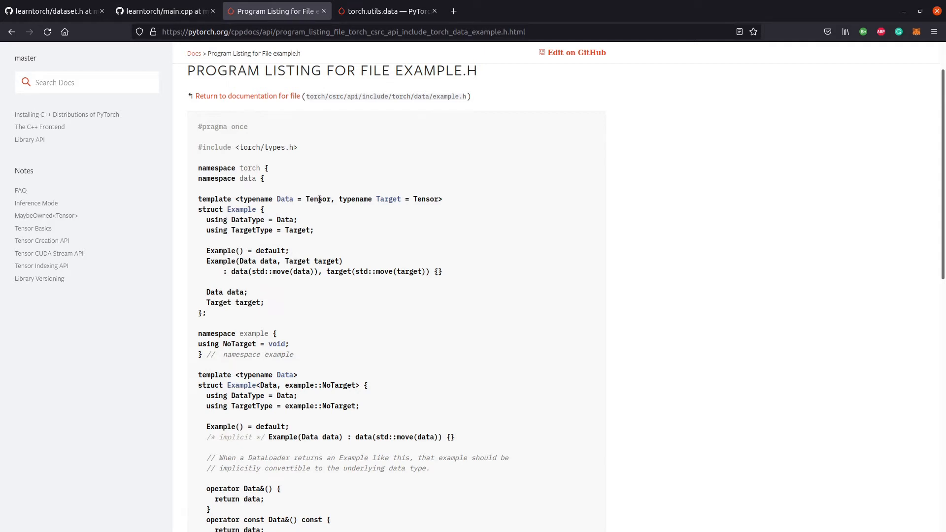
mouse_move(308, 195)
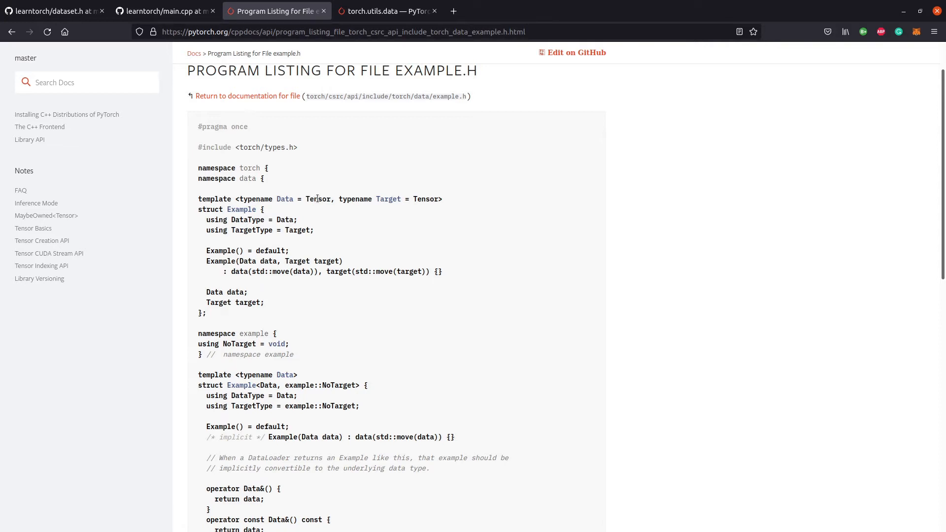
mouse_move(320, 207)
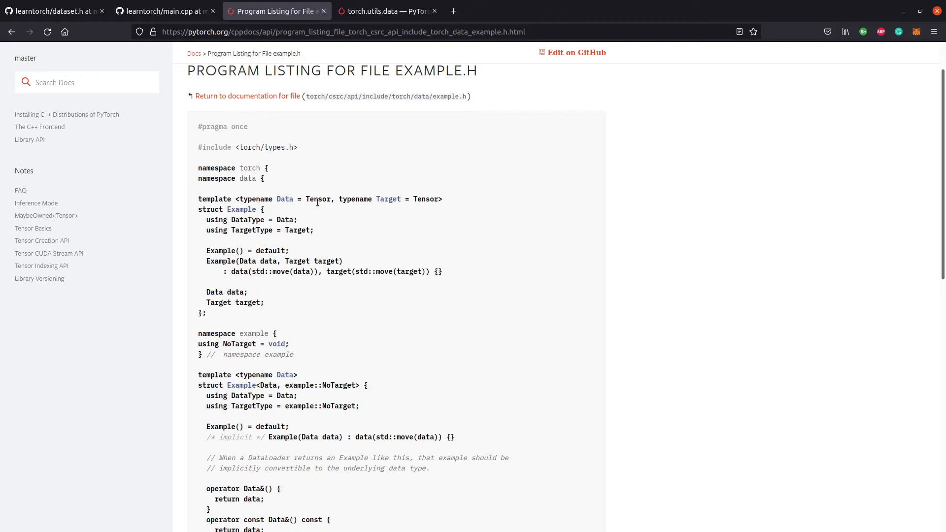
mouse_move(321, 198)
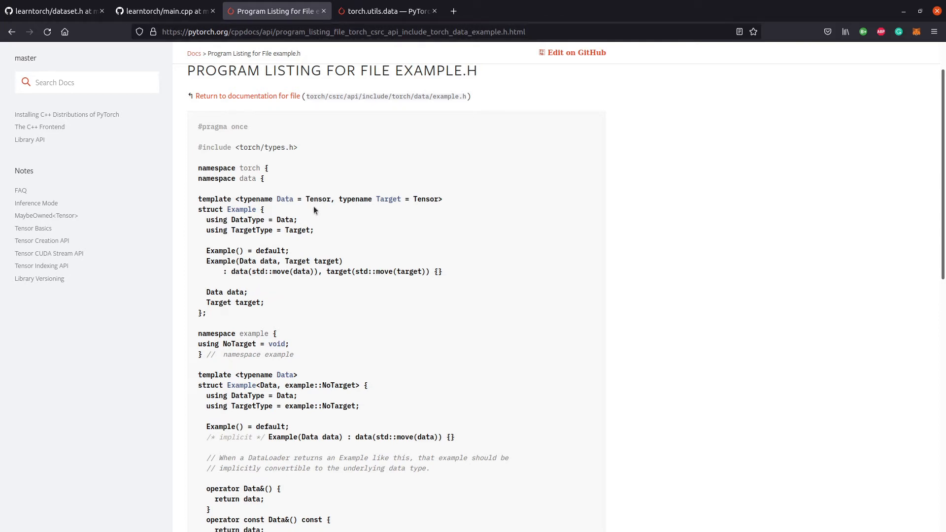
mouse_move(322, 199)
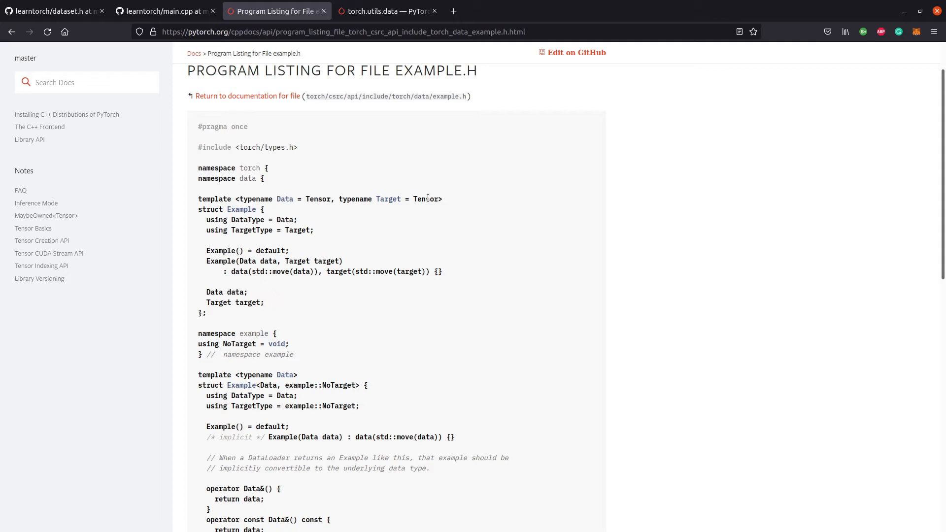
mouse_move(419, 199)
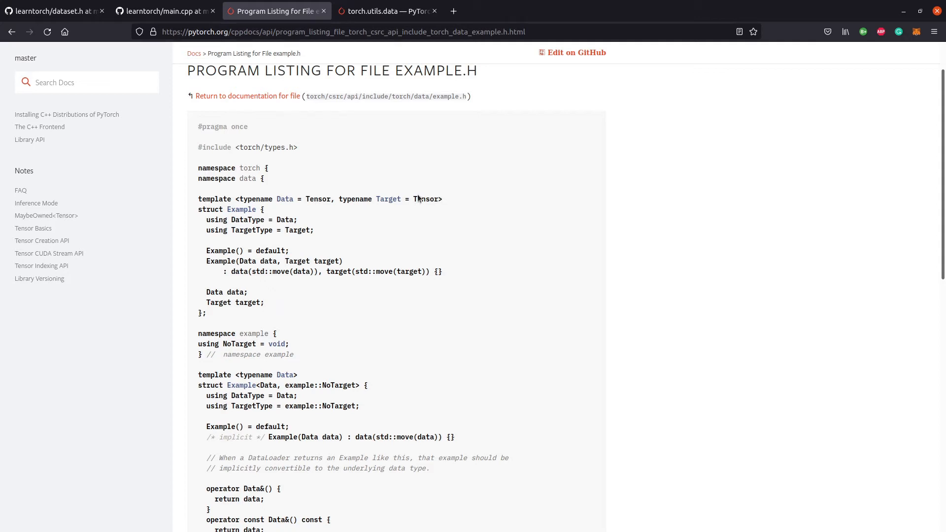
mouse_move(86, 5)
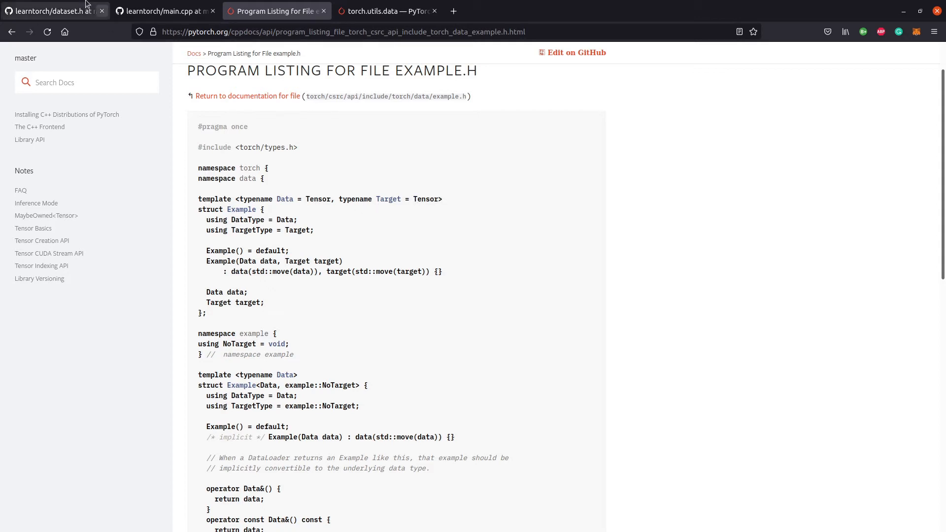
- Return to GitHub dataset.h and briefly highlight the CatDog struct and constructor lines
click(49, 11)
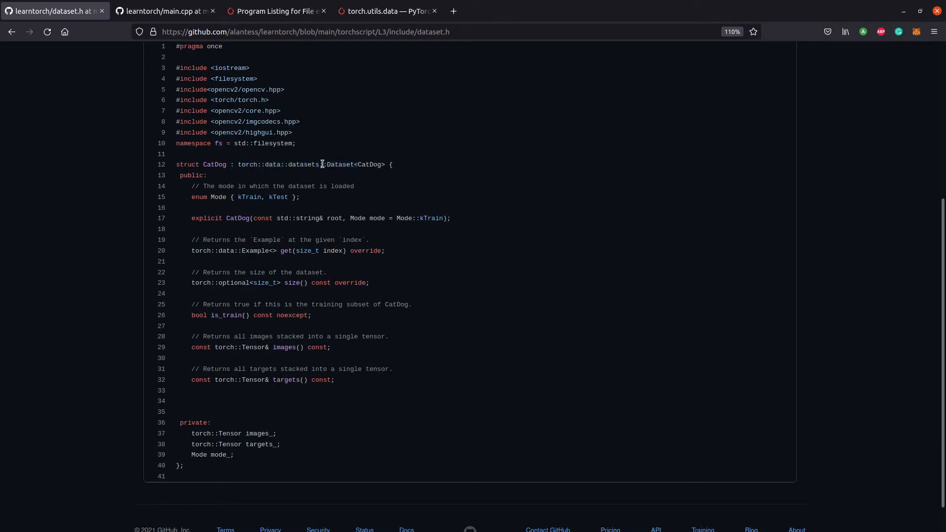
mouse_move(259, 165)
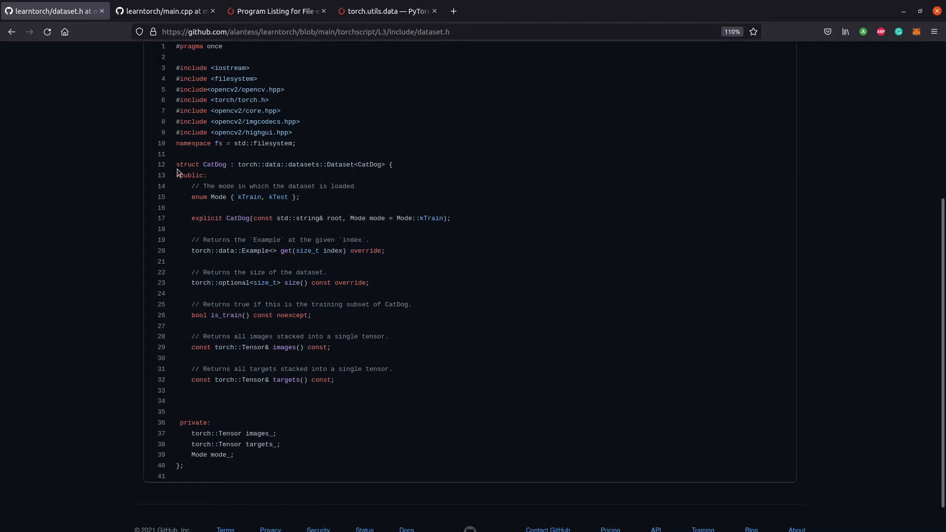
drag(182, 164, 450, 218)
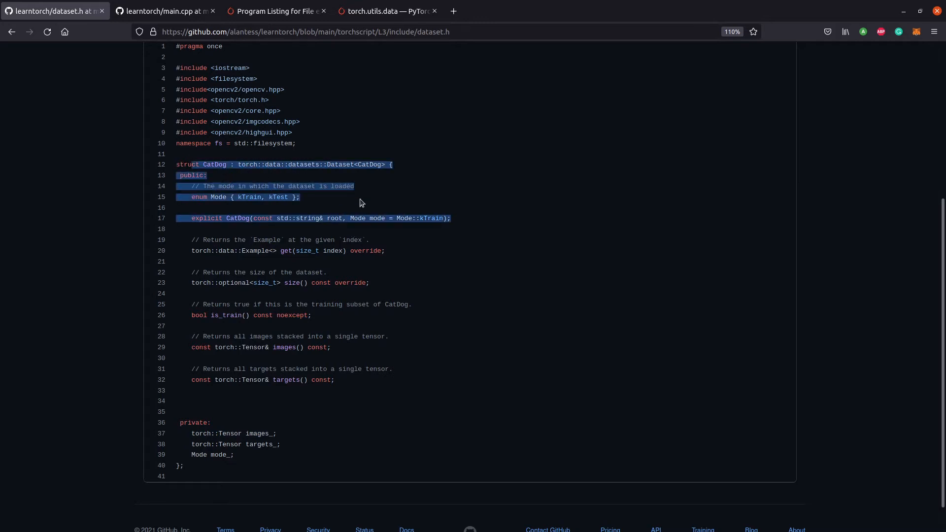
click(574, 237)
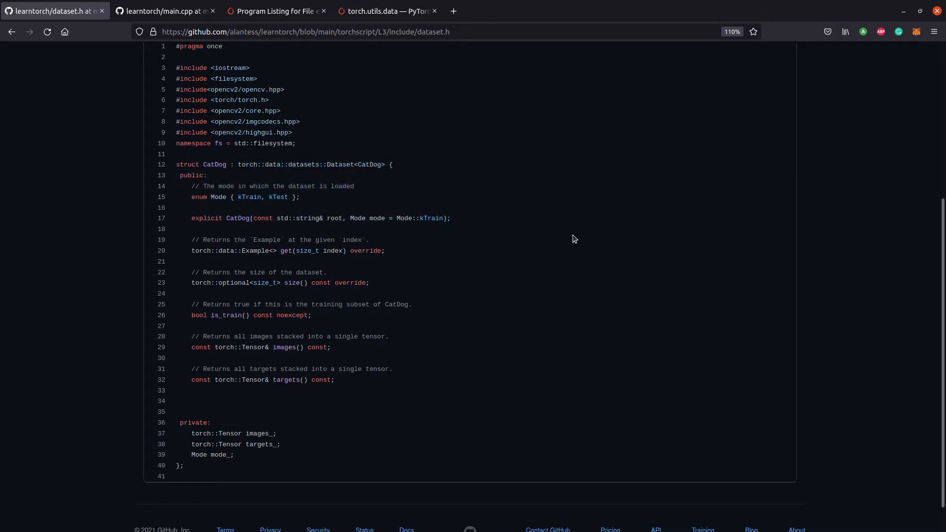
mouse_move(382, 408)
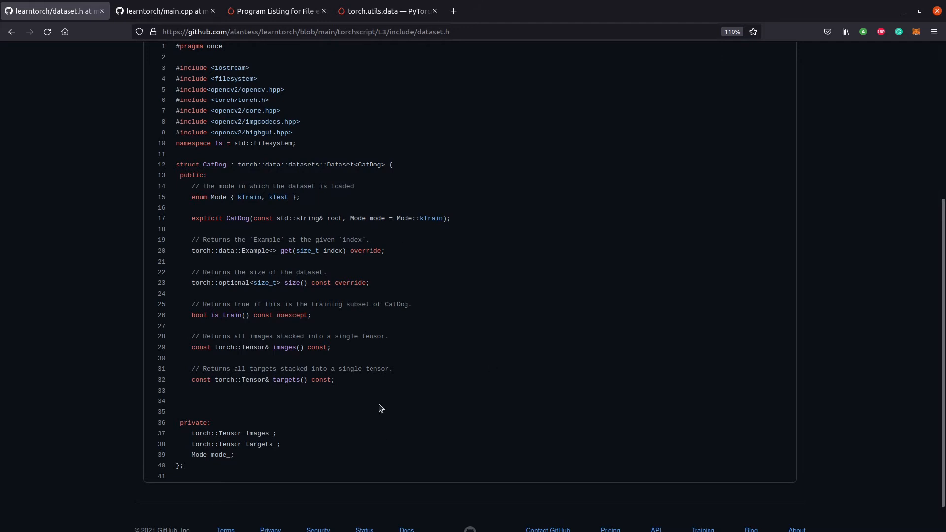
mouse_move(366, 164)
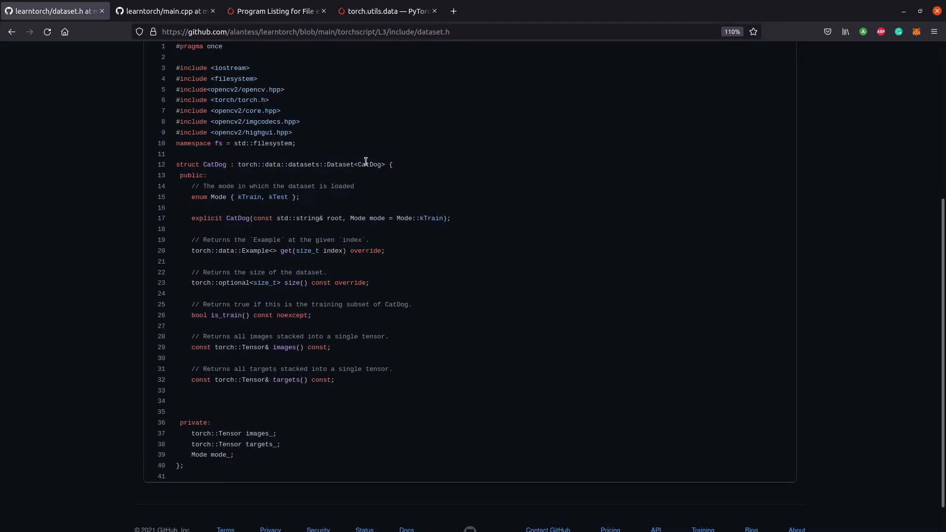
- Scroll through the torch.utils.data DataLoader class parameters
click(386, 11)
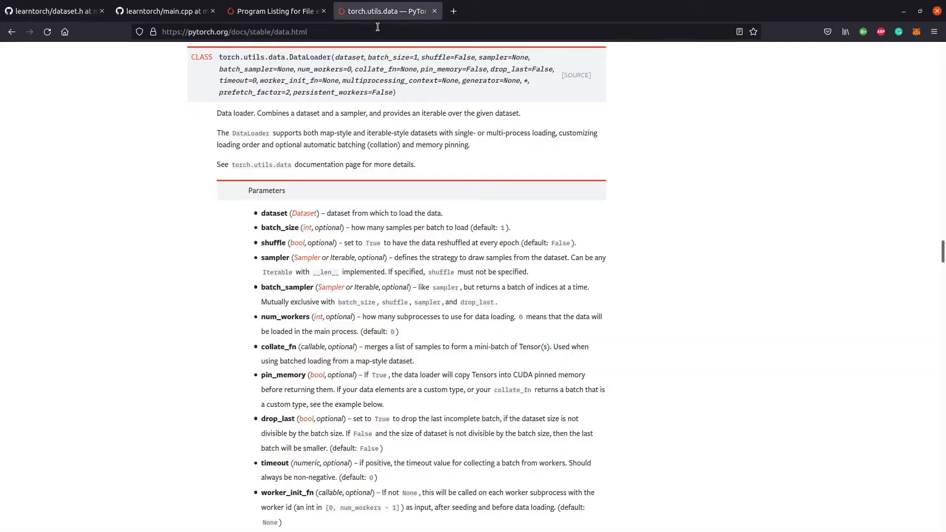
scroll(down, 3)
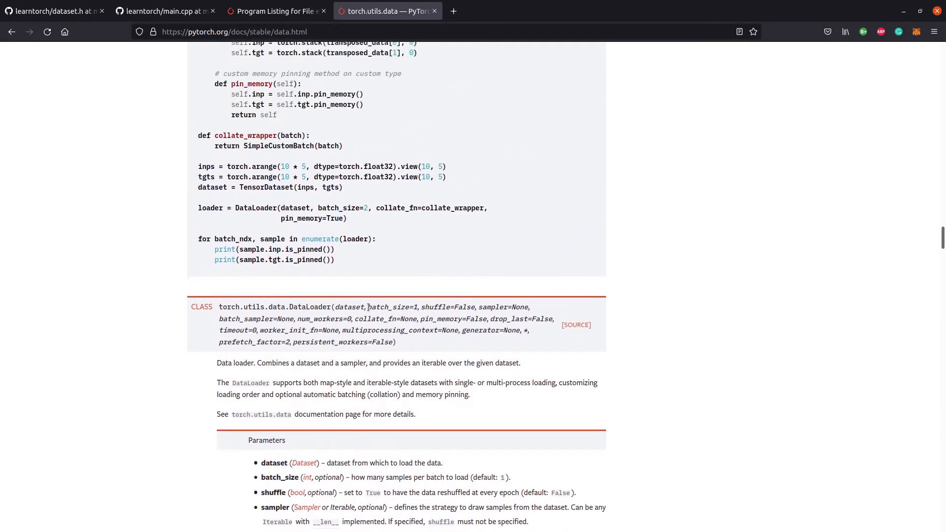
scroll(down, 3)
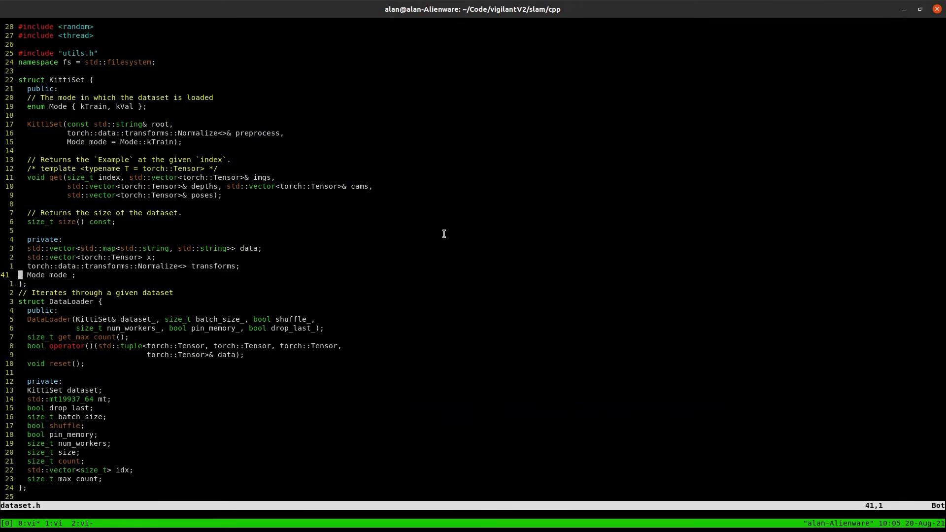
mouse_move(101, 275)
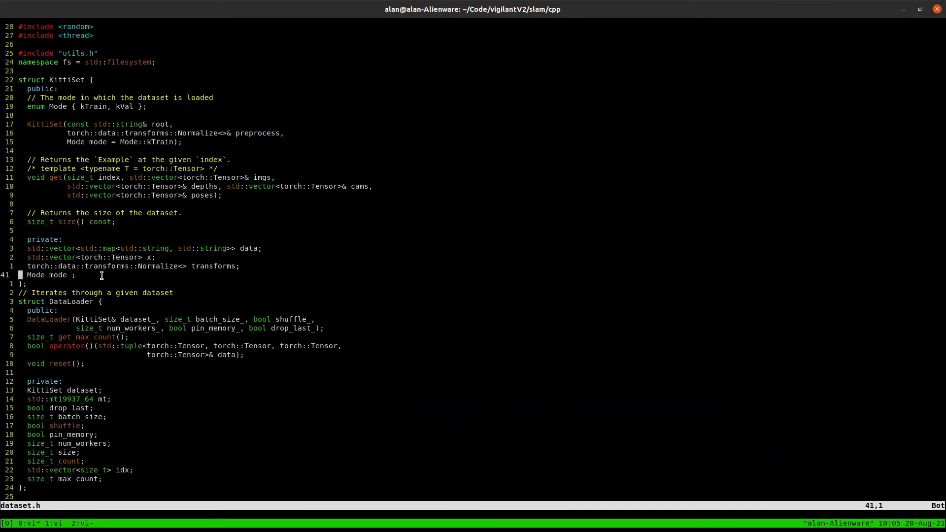
mouse_move(95, 279)
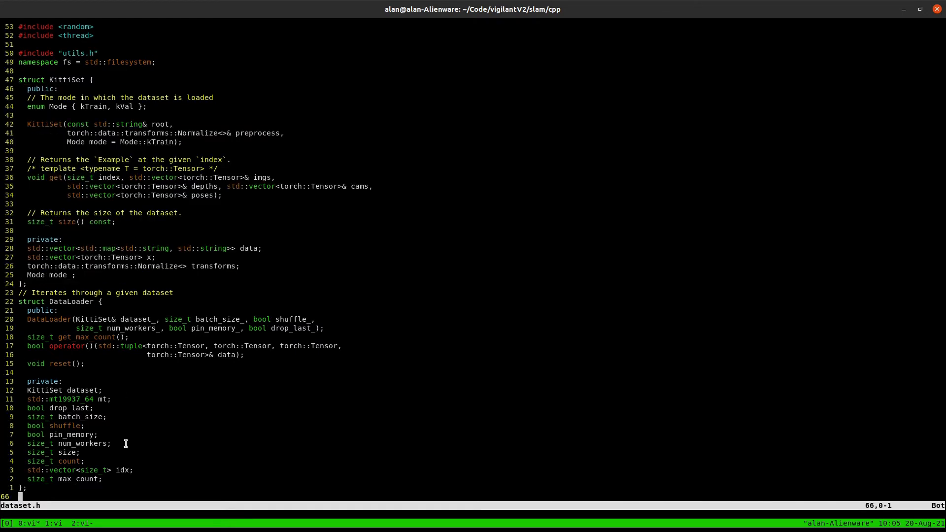
mouse_move(104, 468)
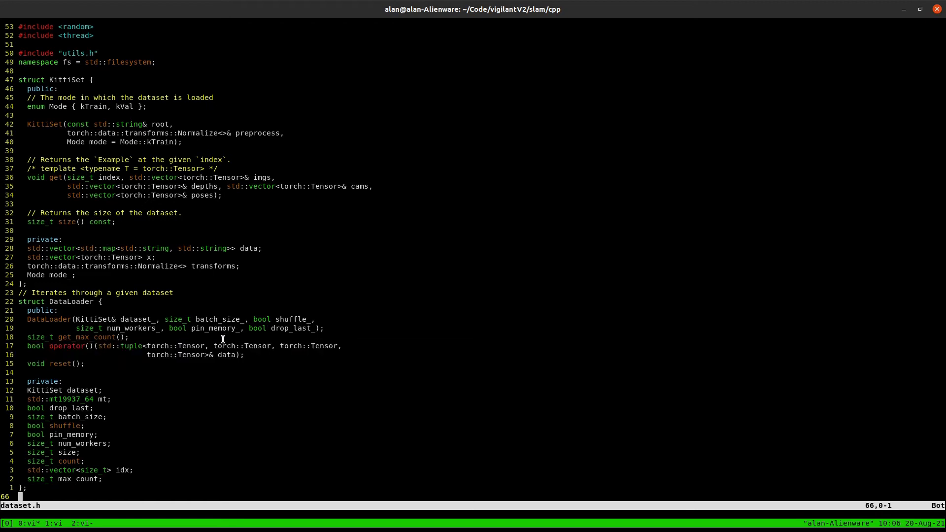
mouse_move(291, 162)
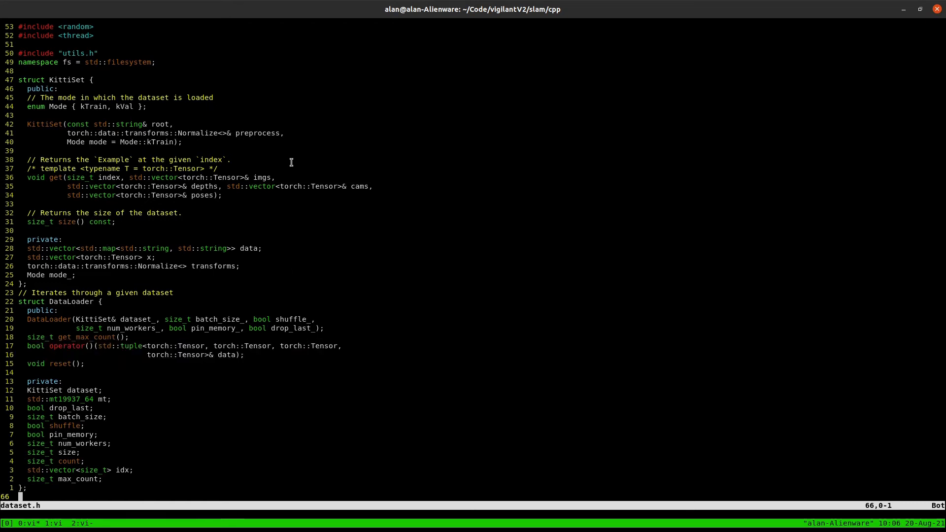
mouse_move(133, 186)
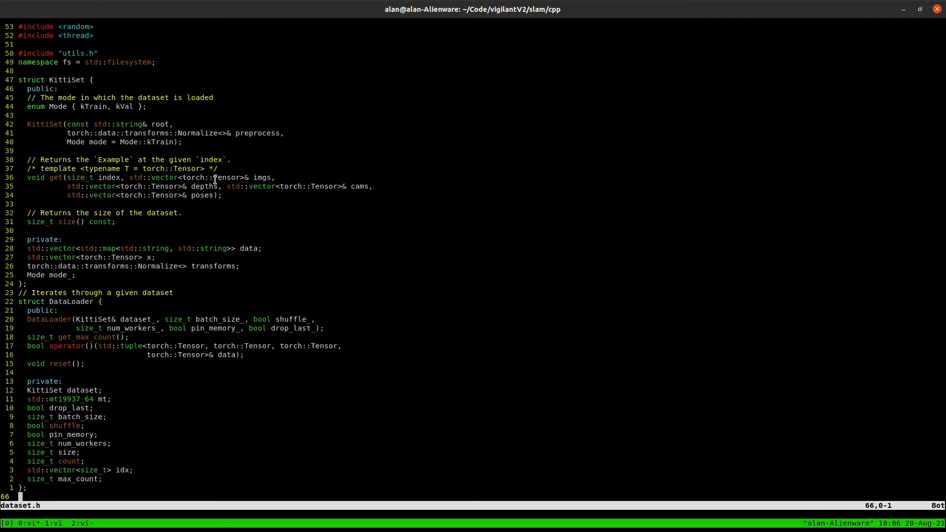
mouse_move(200, 211)
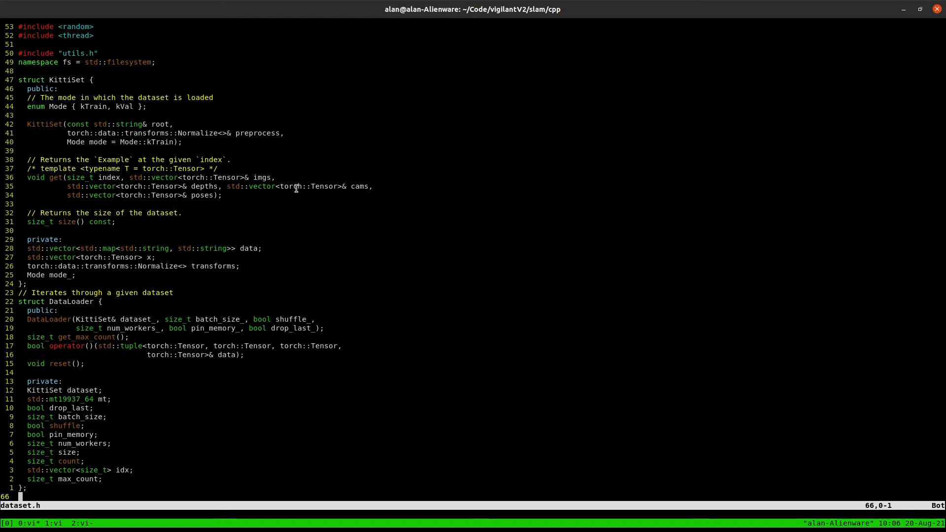
mouse_move(331, 36)
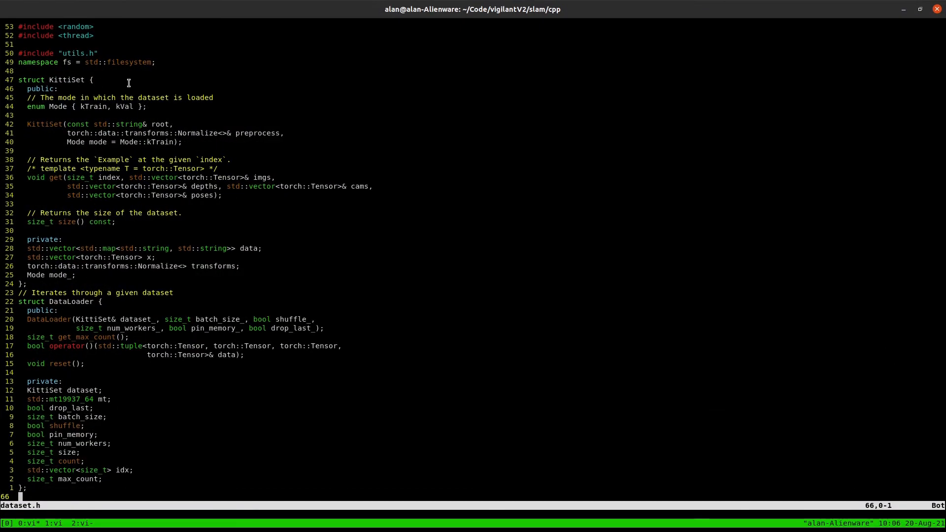
mouse_move(122, 107)
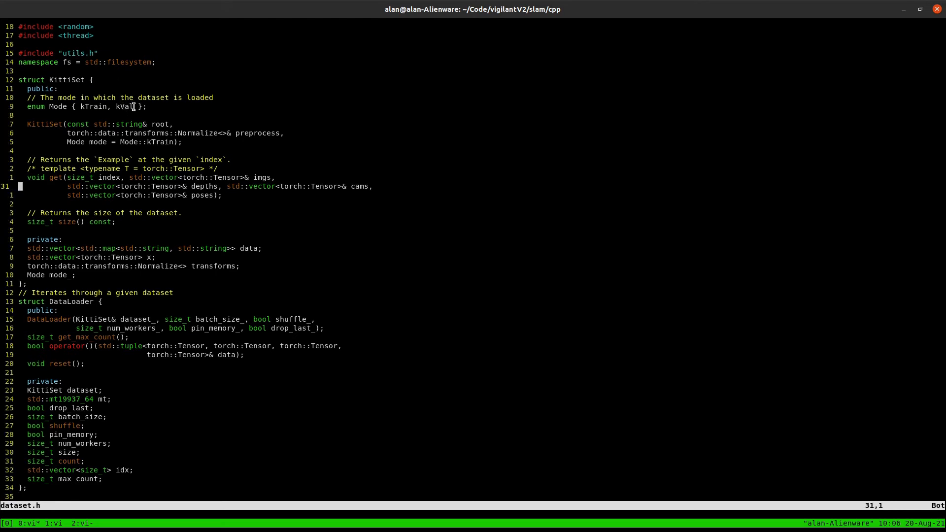
mouse_move(146, 180)
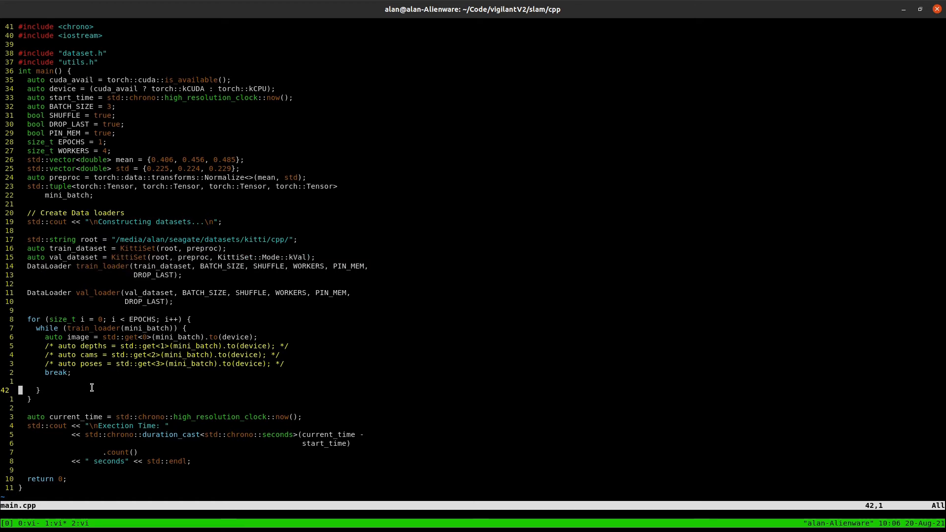
mouse_move(96, 329)
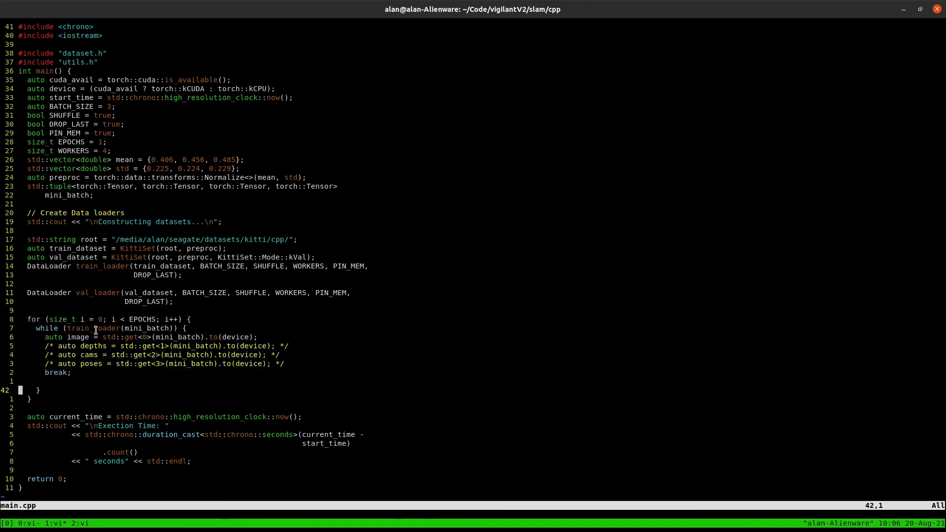
mouse_move(148, 212)
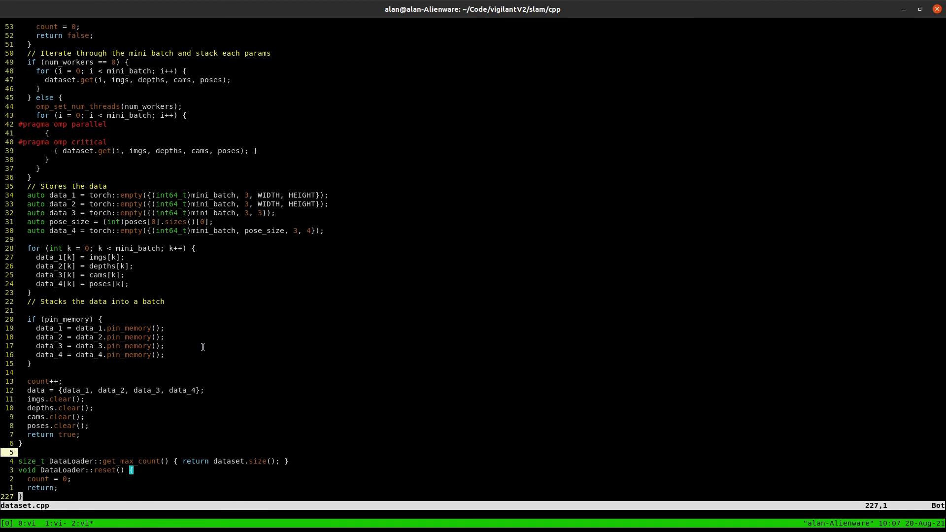
mouse_move(222, 337)
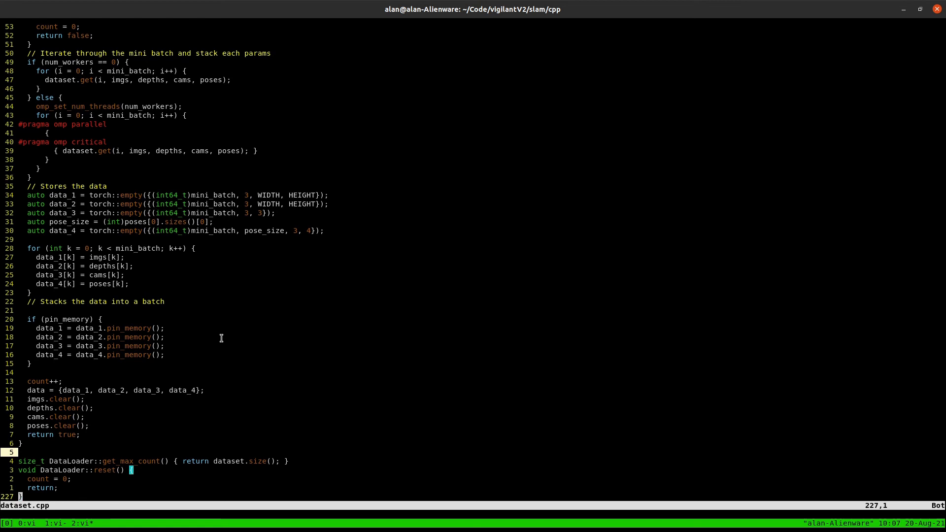
mouse_move(323, 274)
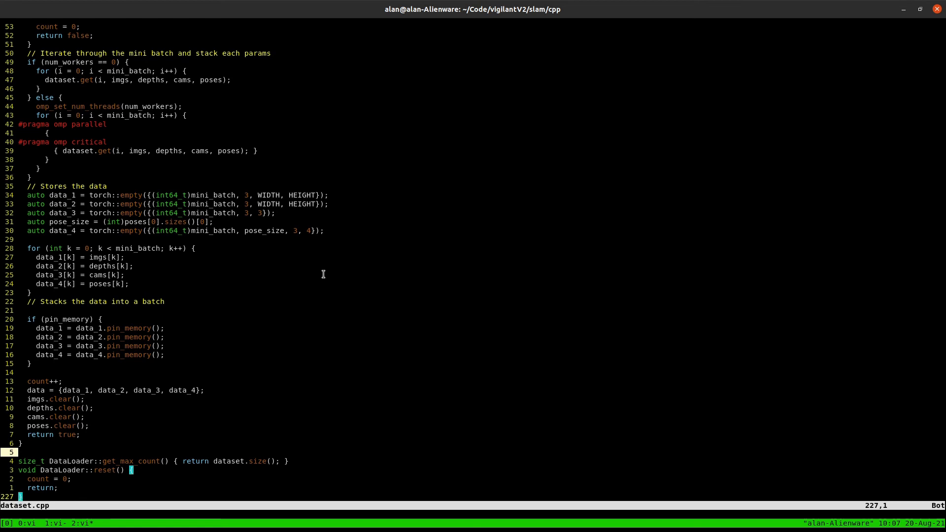
mouse_move(484, 413)
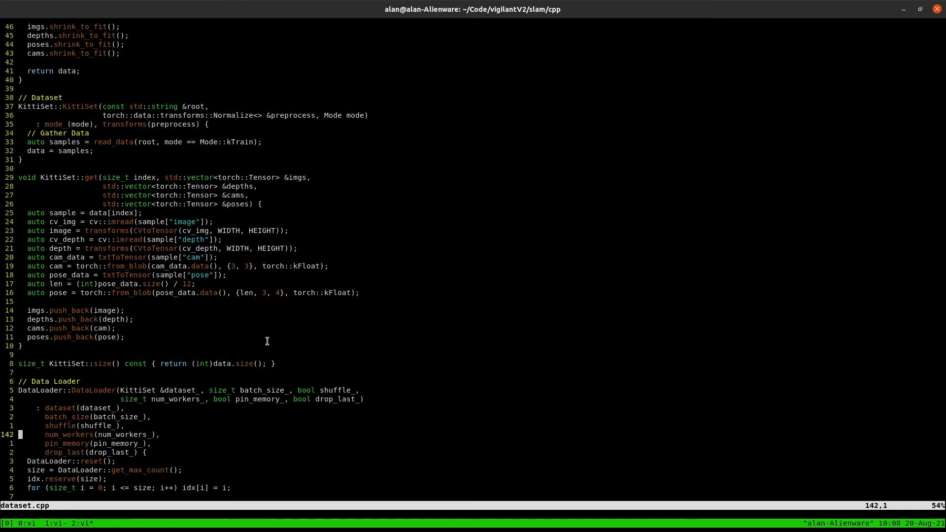
mouse_move(266, 390)
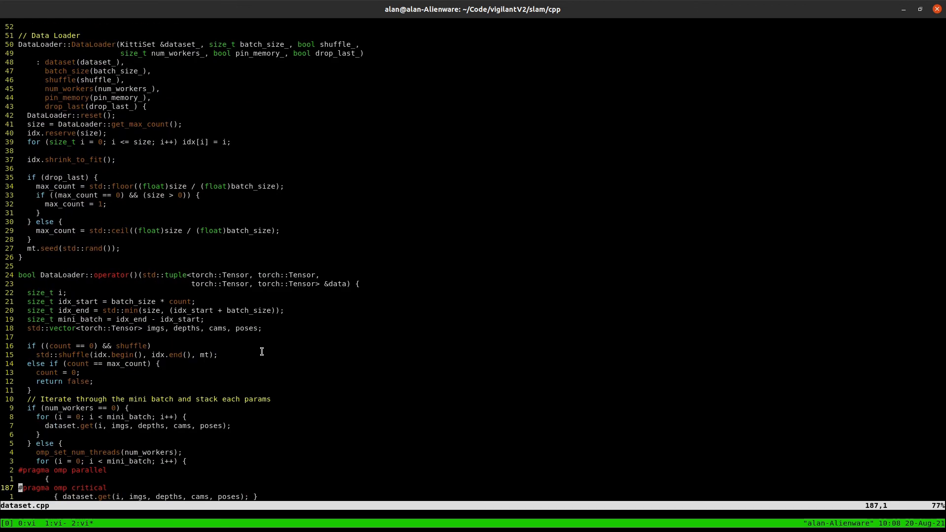
scroll(down, 3)
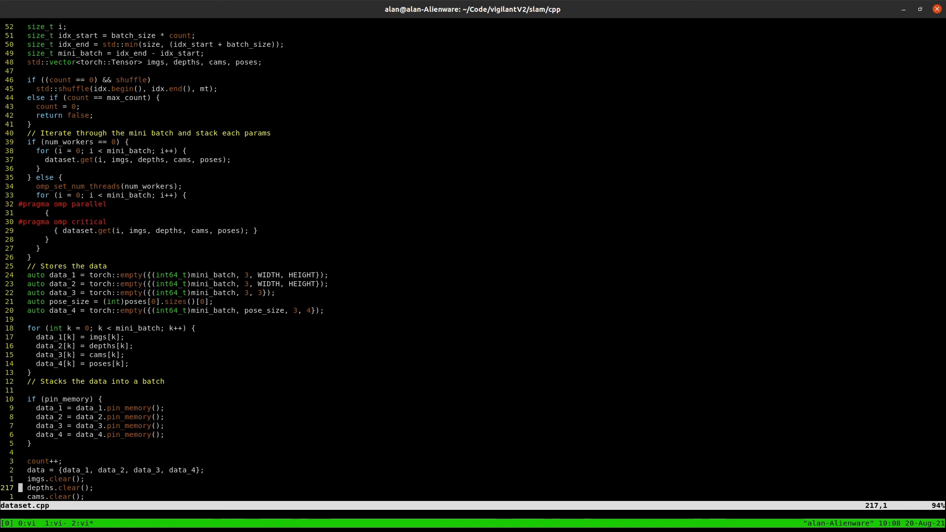
mouse_move(708, 425)
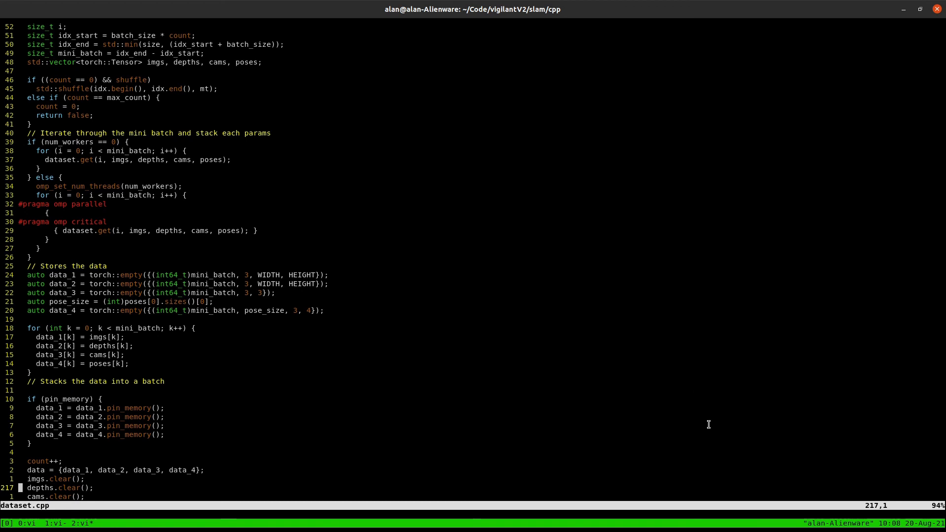